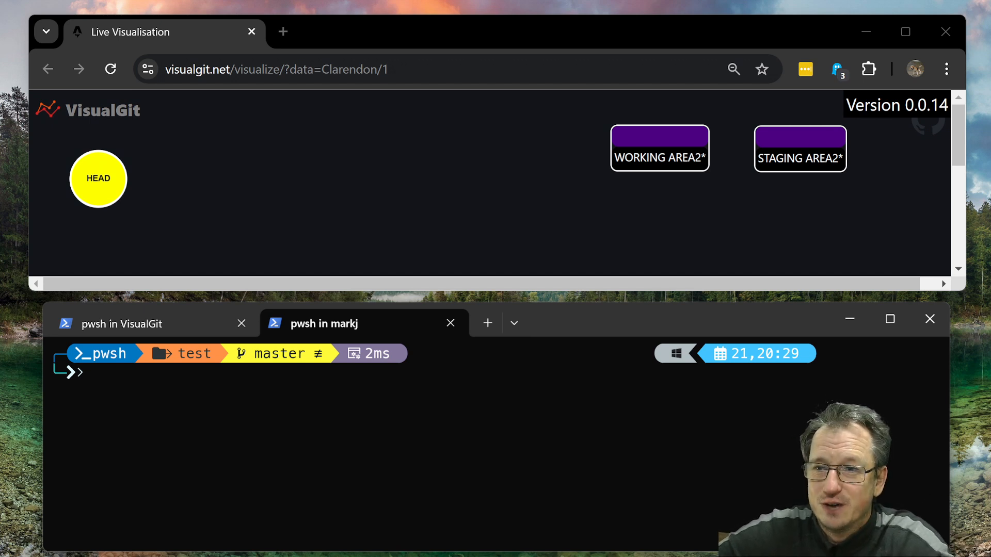
mouse_move(452, 411)
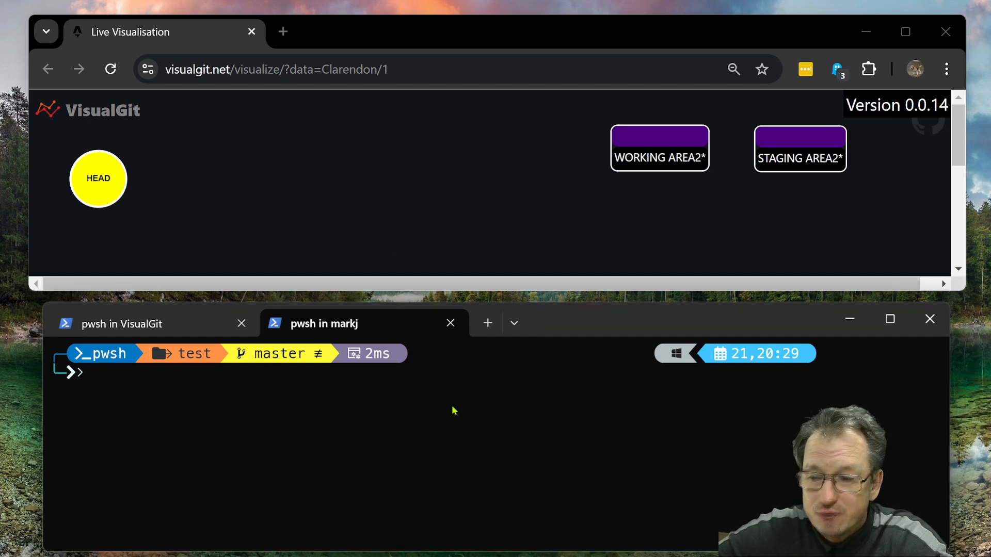
- Create file.txt containing 'data' with echo data > file.txt
text(echo data > file.txt)
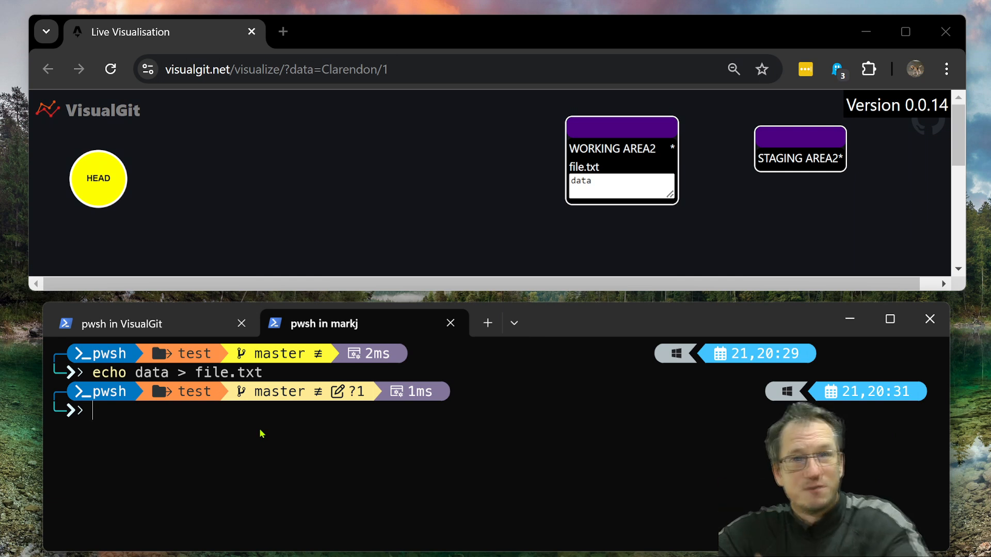
- Create crypto.txt containing 'secretdata' so the working area lists crypto.txt and file.txt
text(echo data > file.txt)
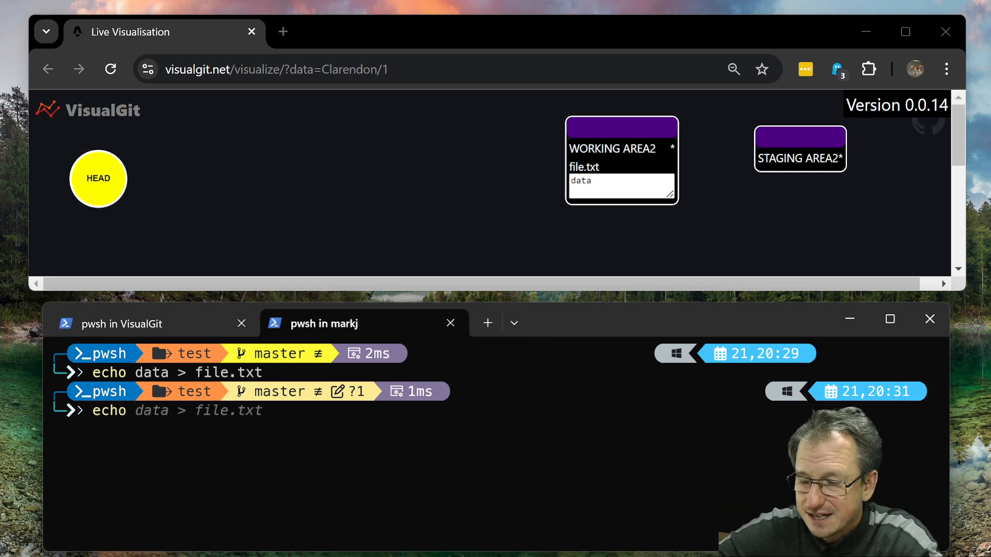
text(echo secretdata > crypto.txt)
text(git add)
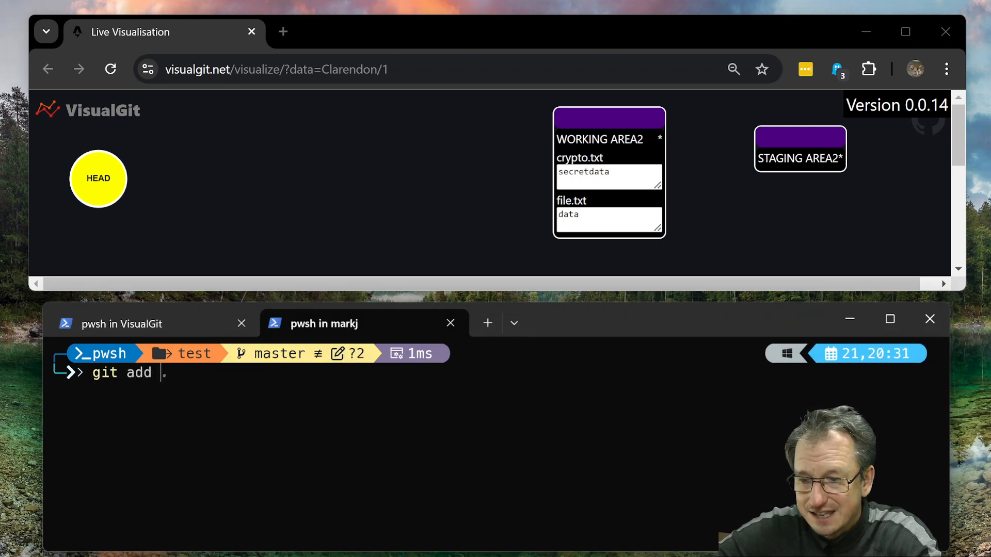
text(file)
text(git commit -m "initial")
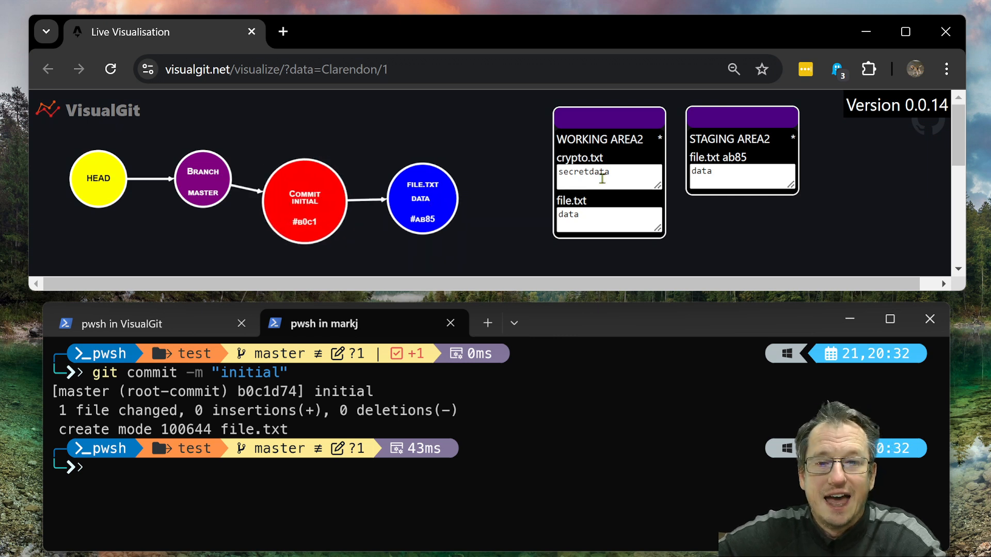
- Highlight the secretdata contents of crypto.txt, left uncommitted after the 'initial' commit of file.txt
double_click(582, 172)
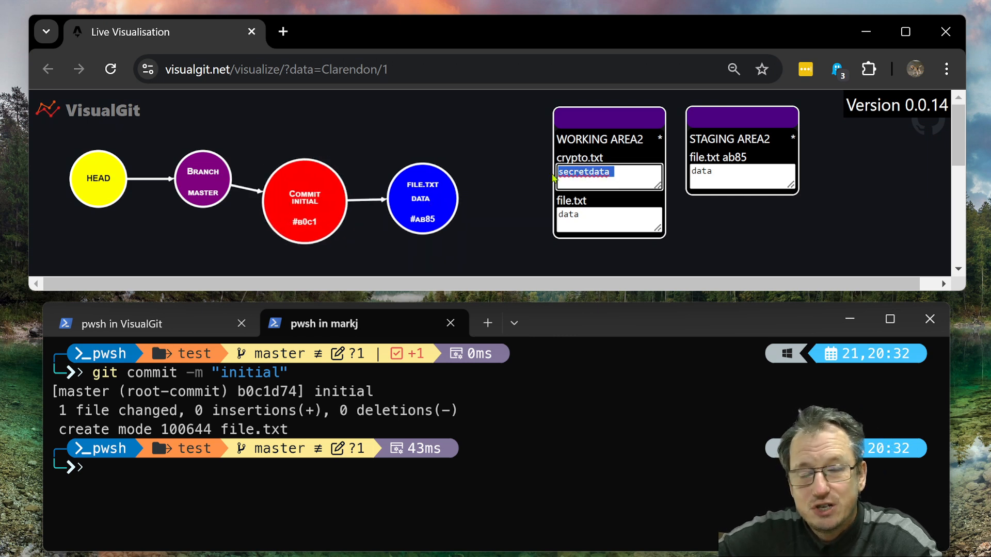